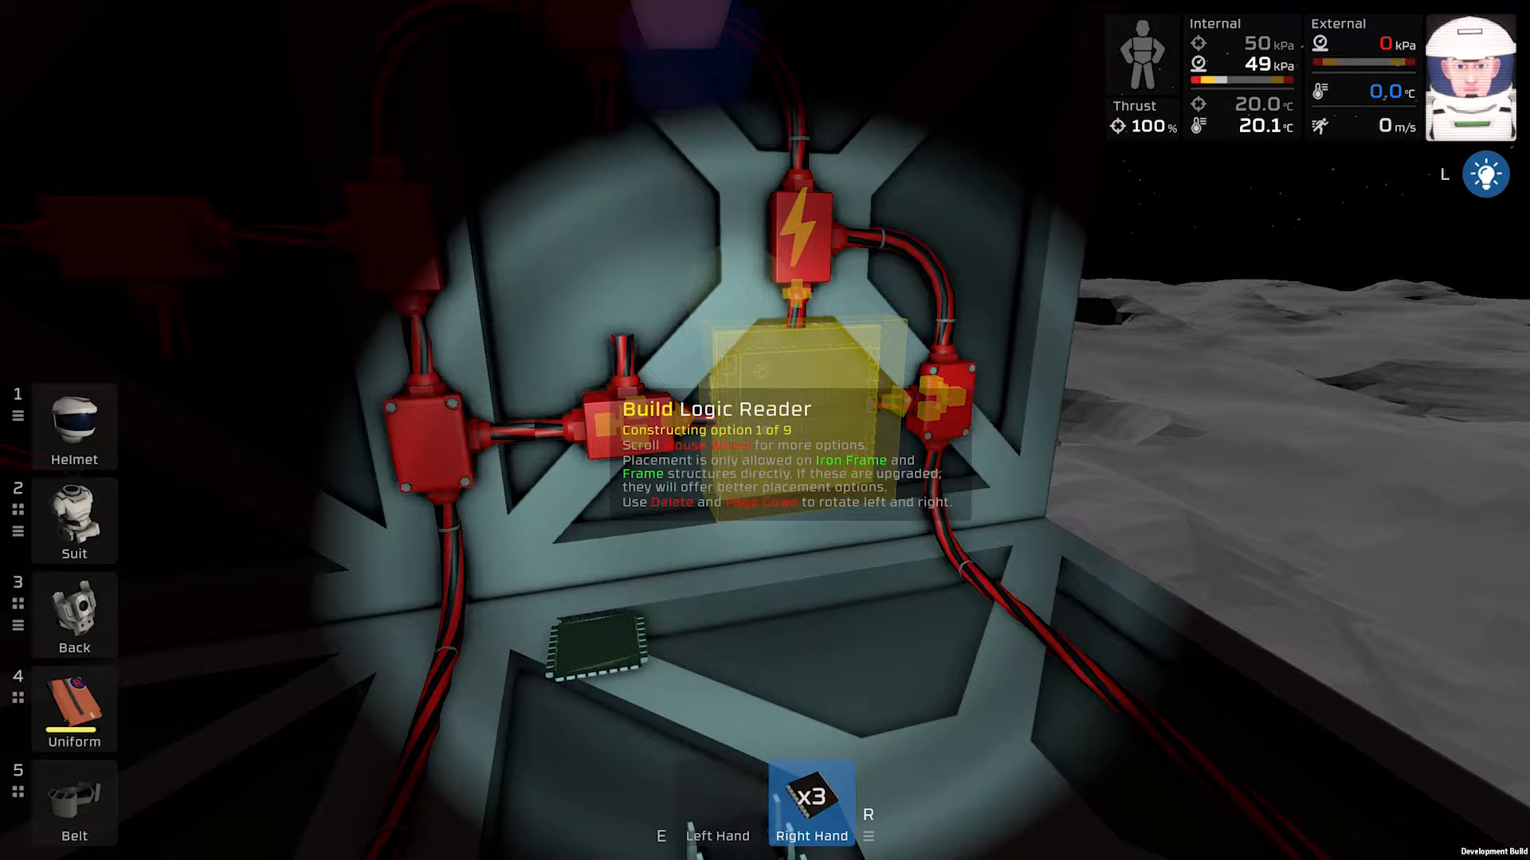
# Step: Scroll to the Logic Reader build option for mounting on the wall frame
pyautogui.scroll(-3)
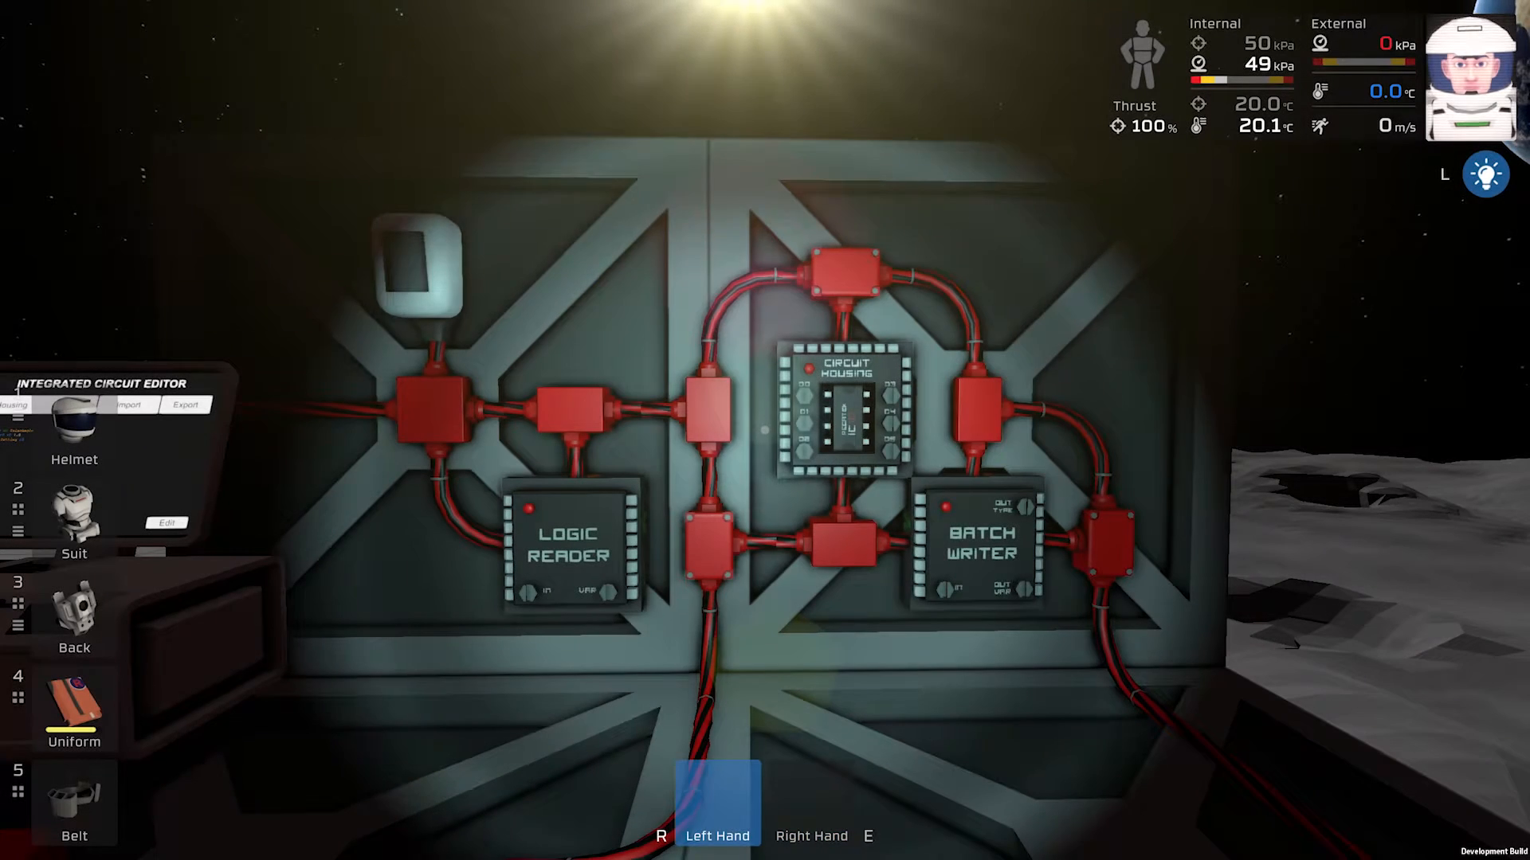
# Step: View the Integrated Circuit Editor screen with IC Housing selected
pyautogui.click(75, 790)
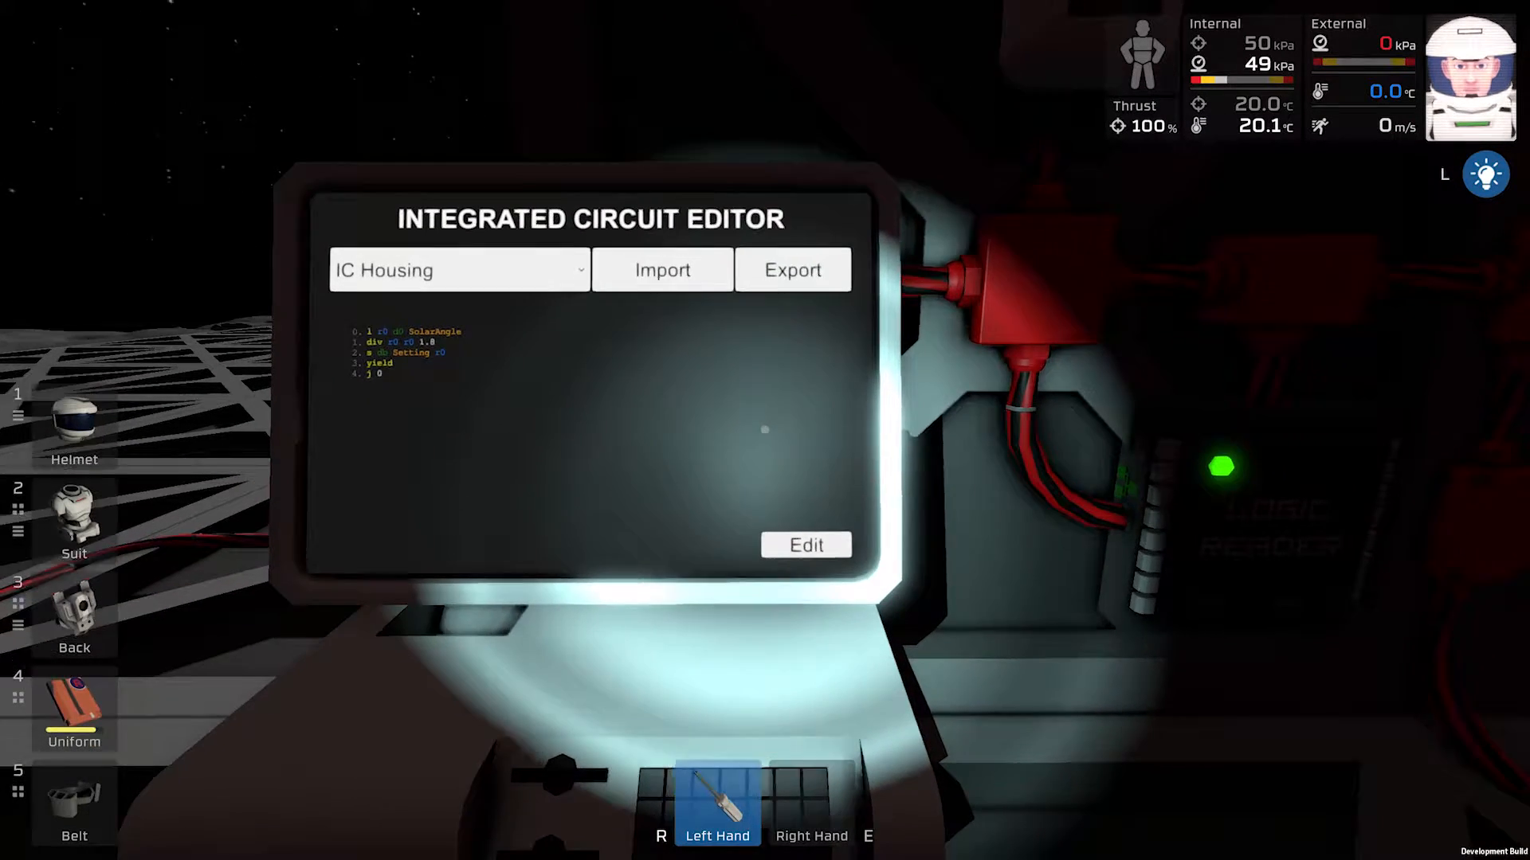
# Step: Open the five-line solar-angle script in the script editor
pyautogui.click(805, 544)
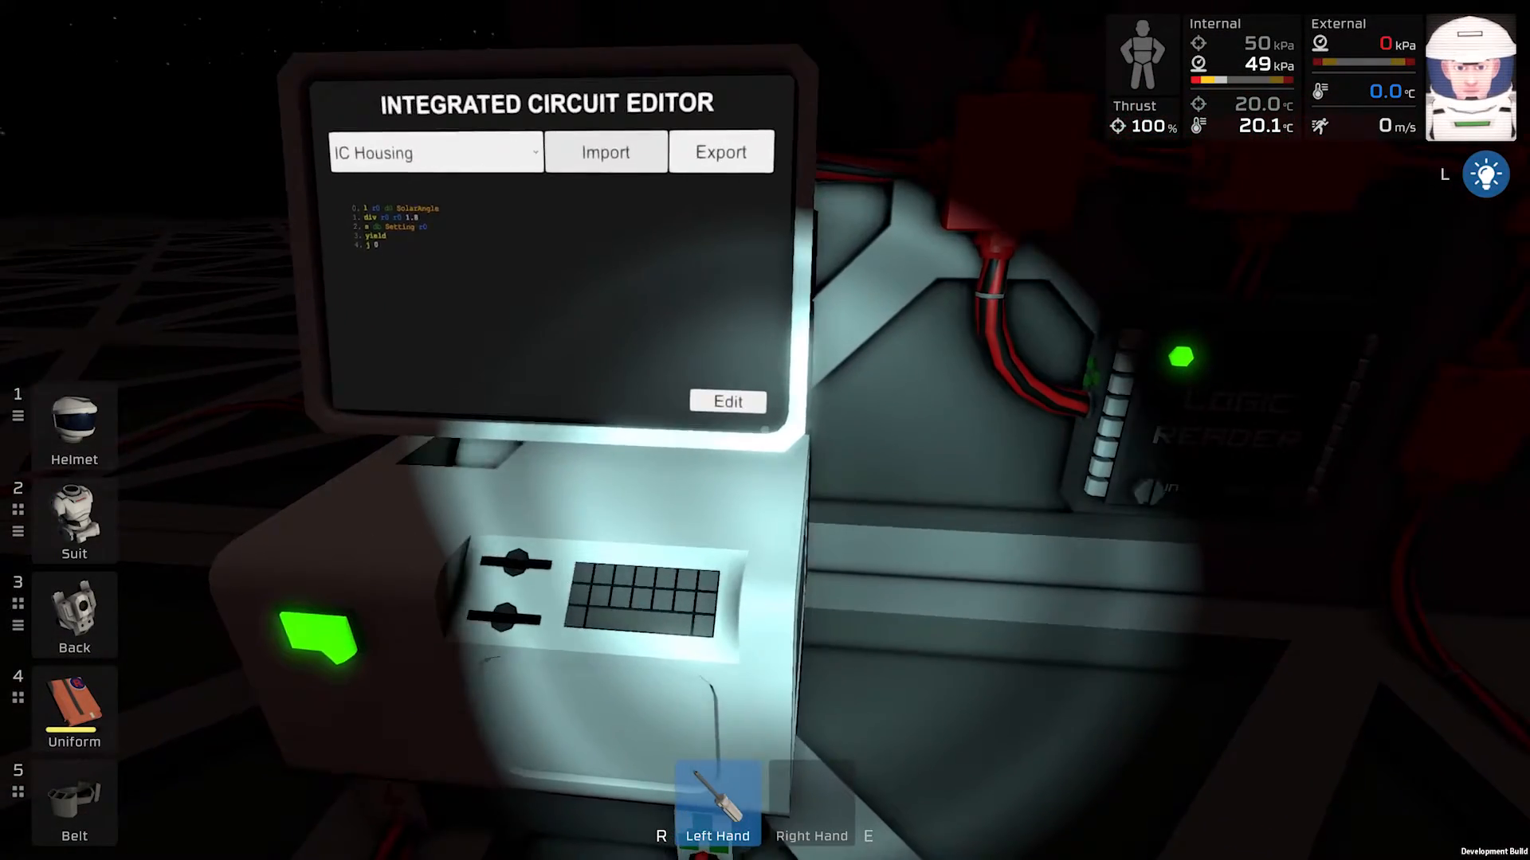
pyautogui.click(727, 401)
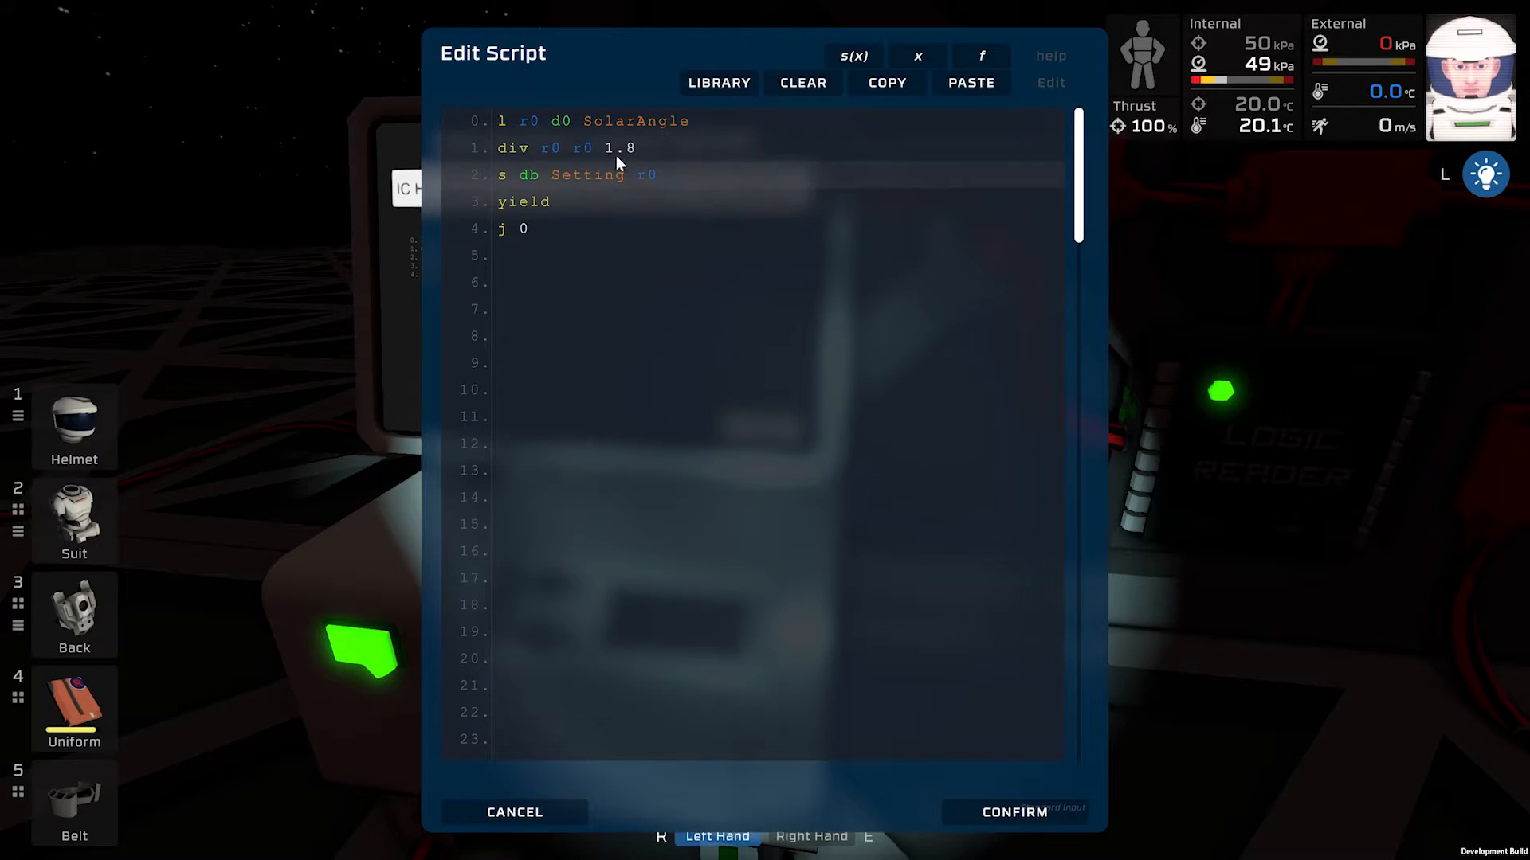
# Step: Replace the divisor in 'div r0 r0' with 1.8
pyautogui.click(625, 147)
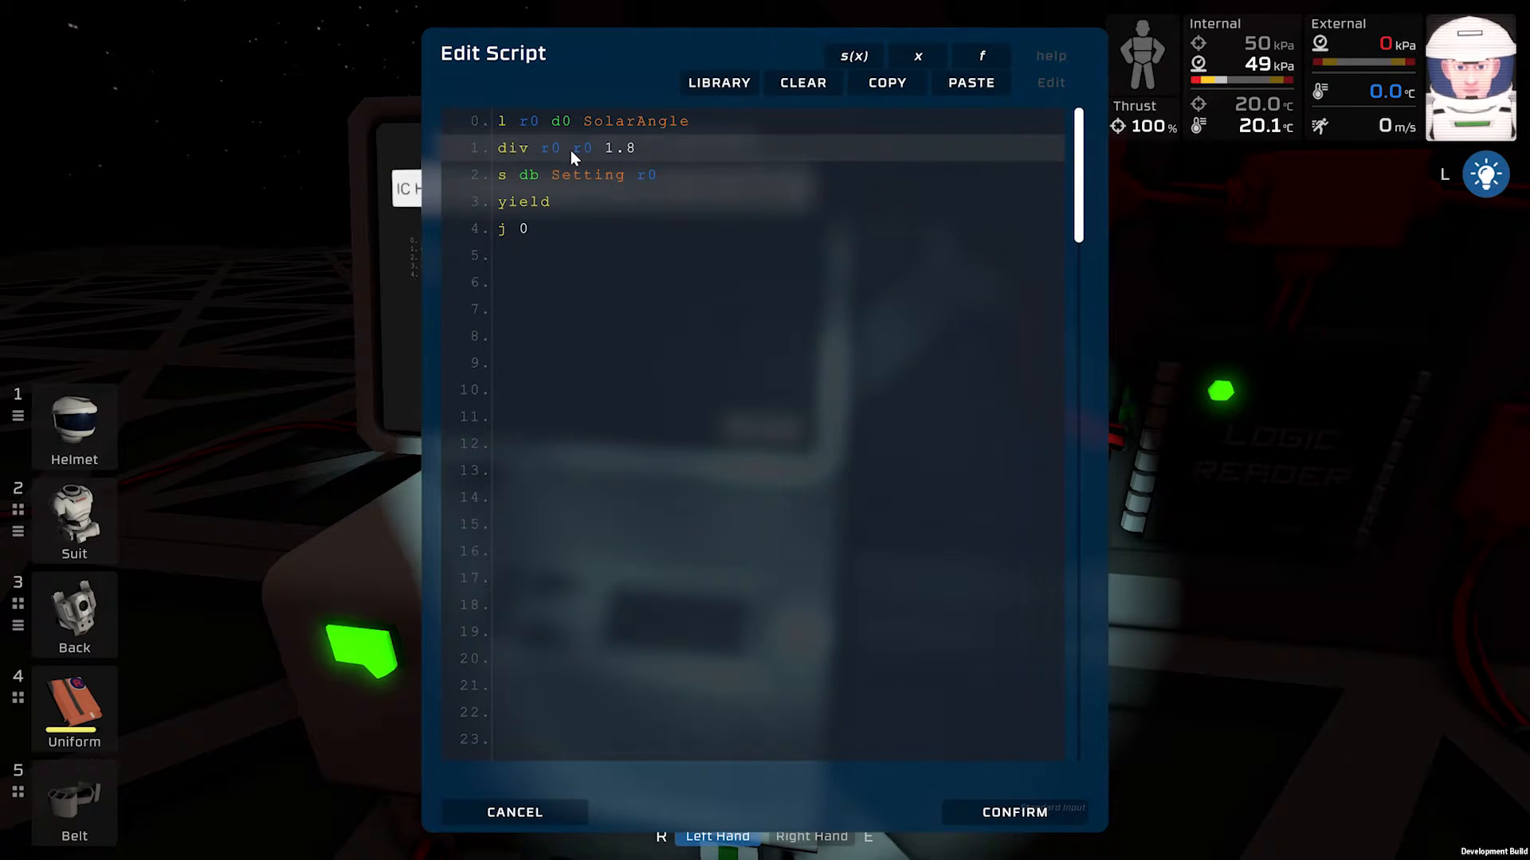
pyautogui.click(556, 147)
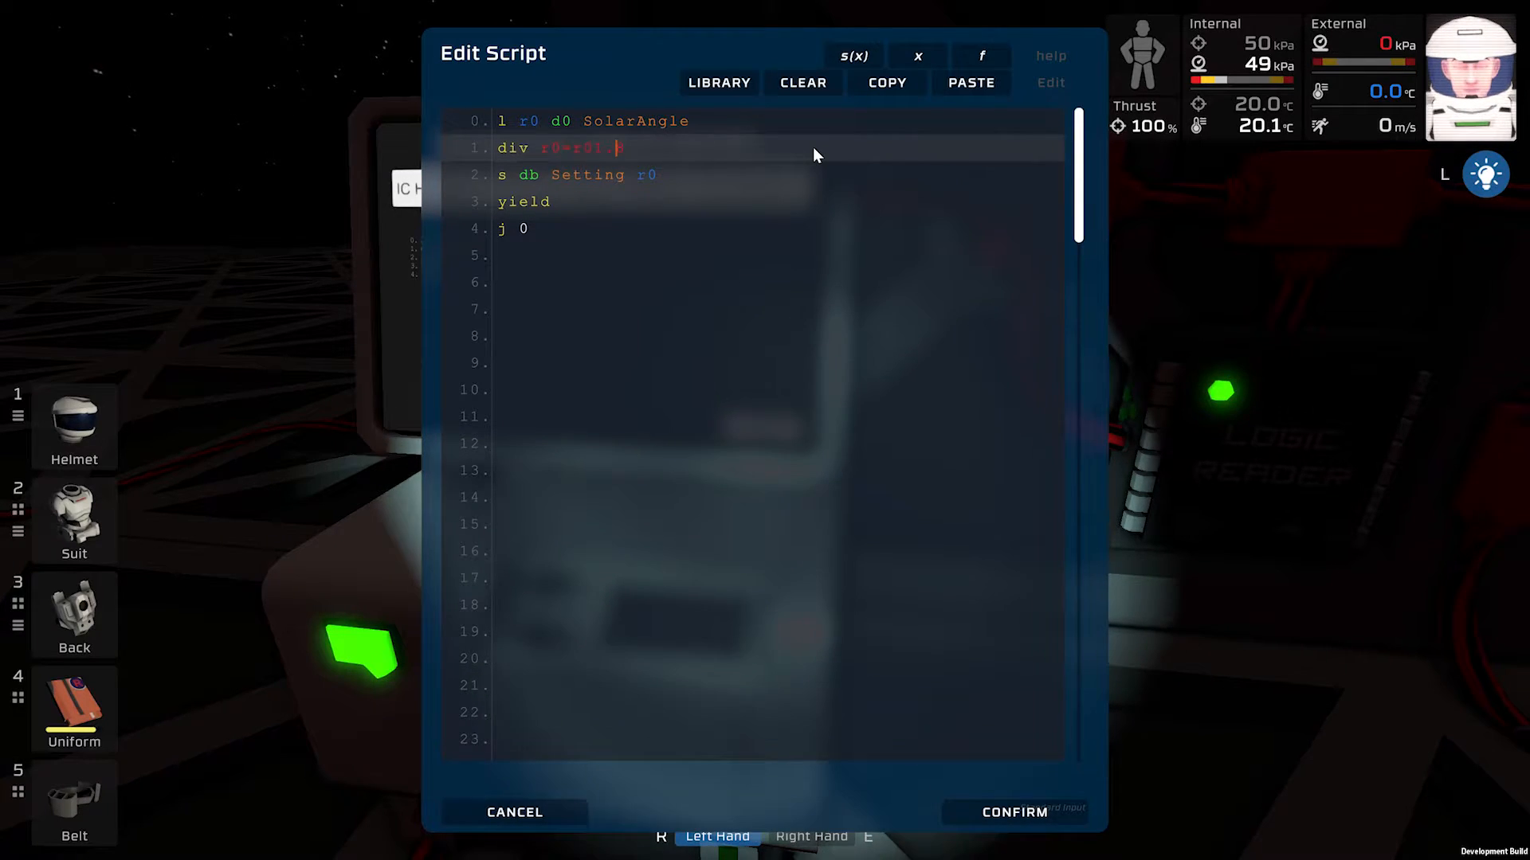
pyautogui.write('1.8')
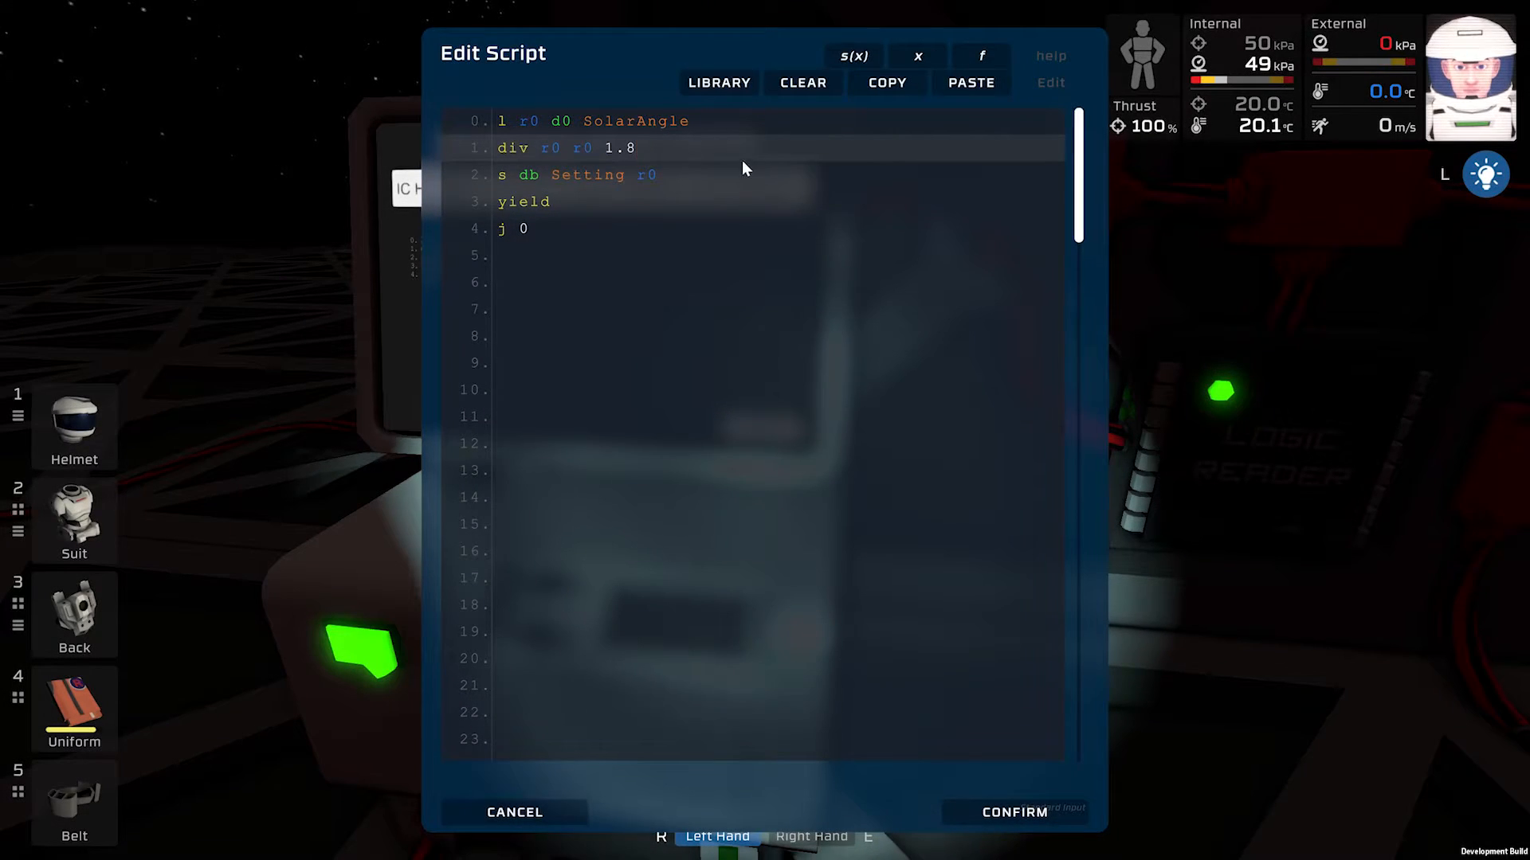
pyautogui.moveTo(659, 152)
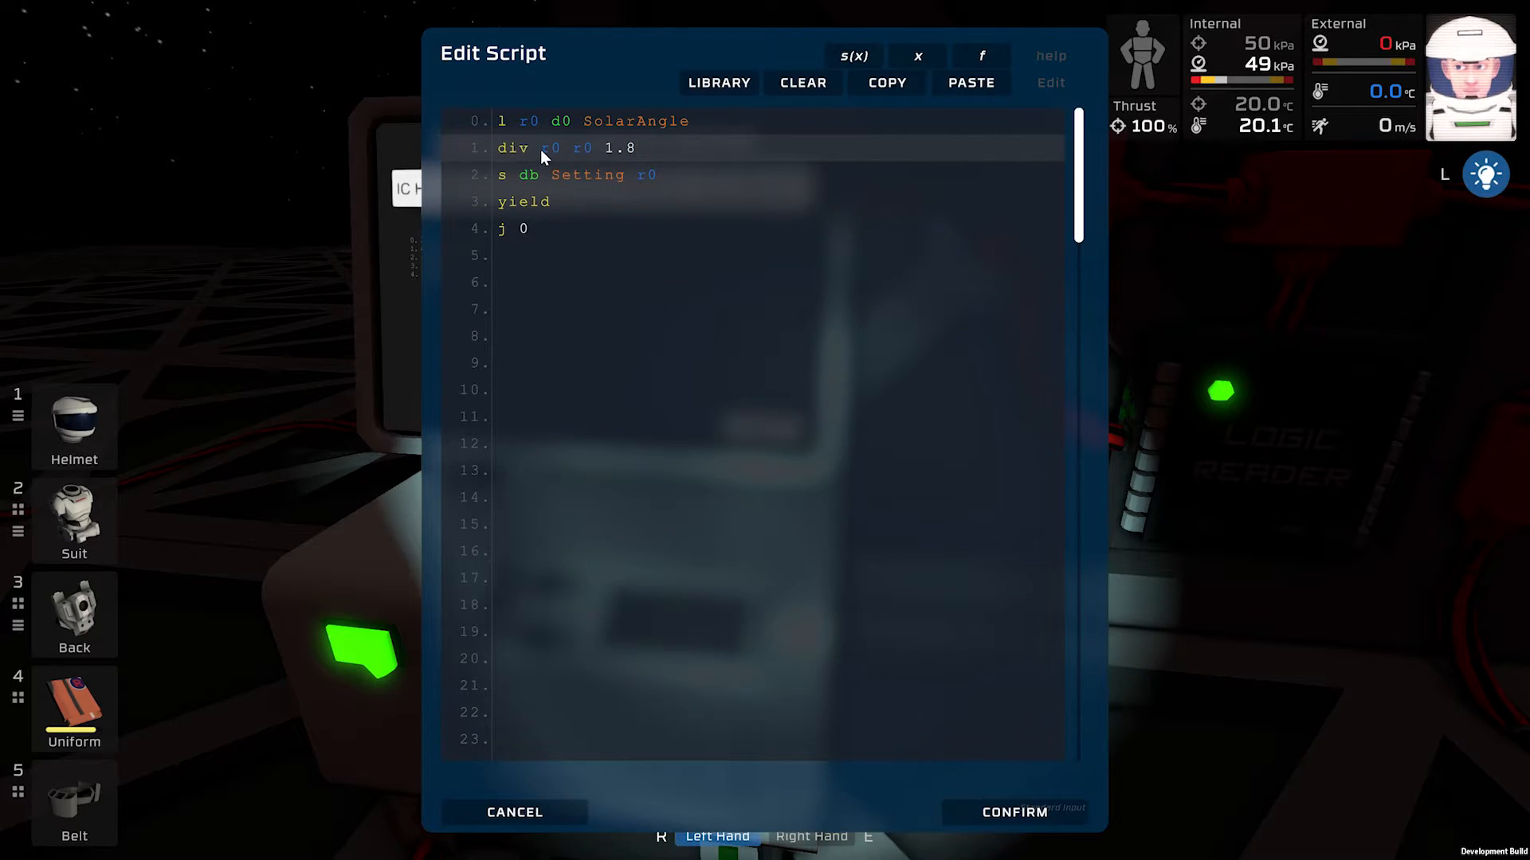
# Step: Review the division line and confirm the script edits
pyautogui.click(635, 147)
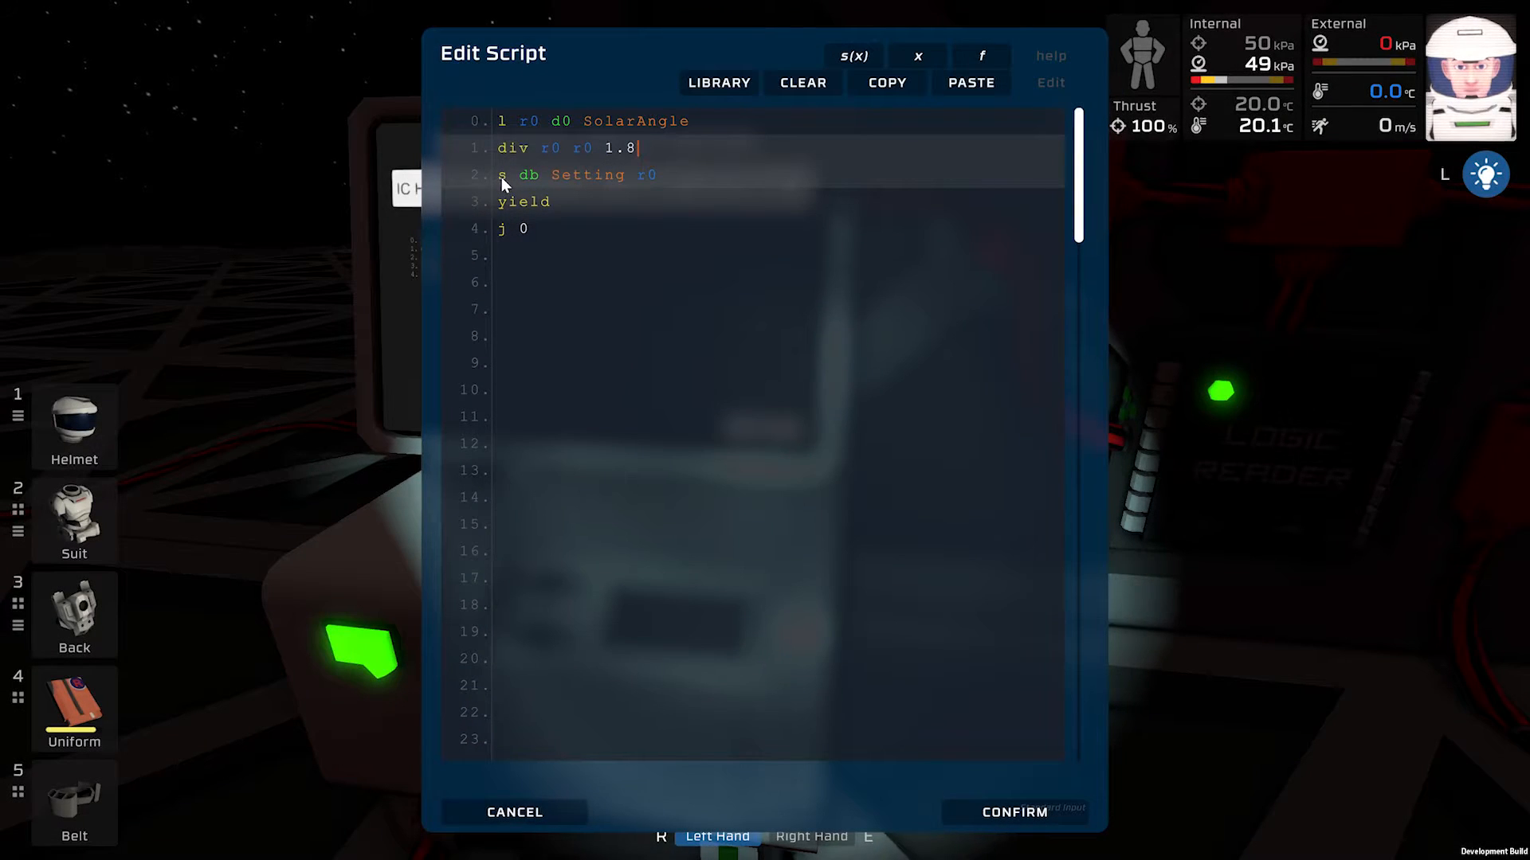
pyautogui.moveTo(571, 187)
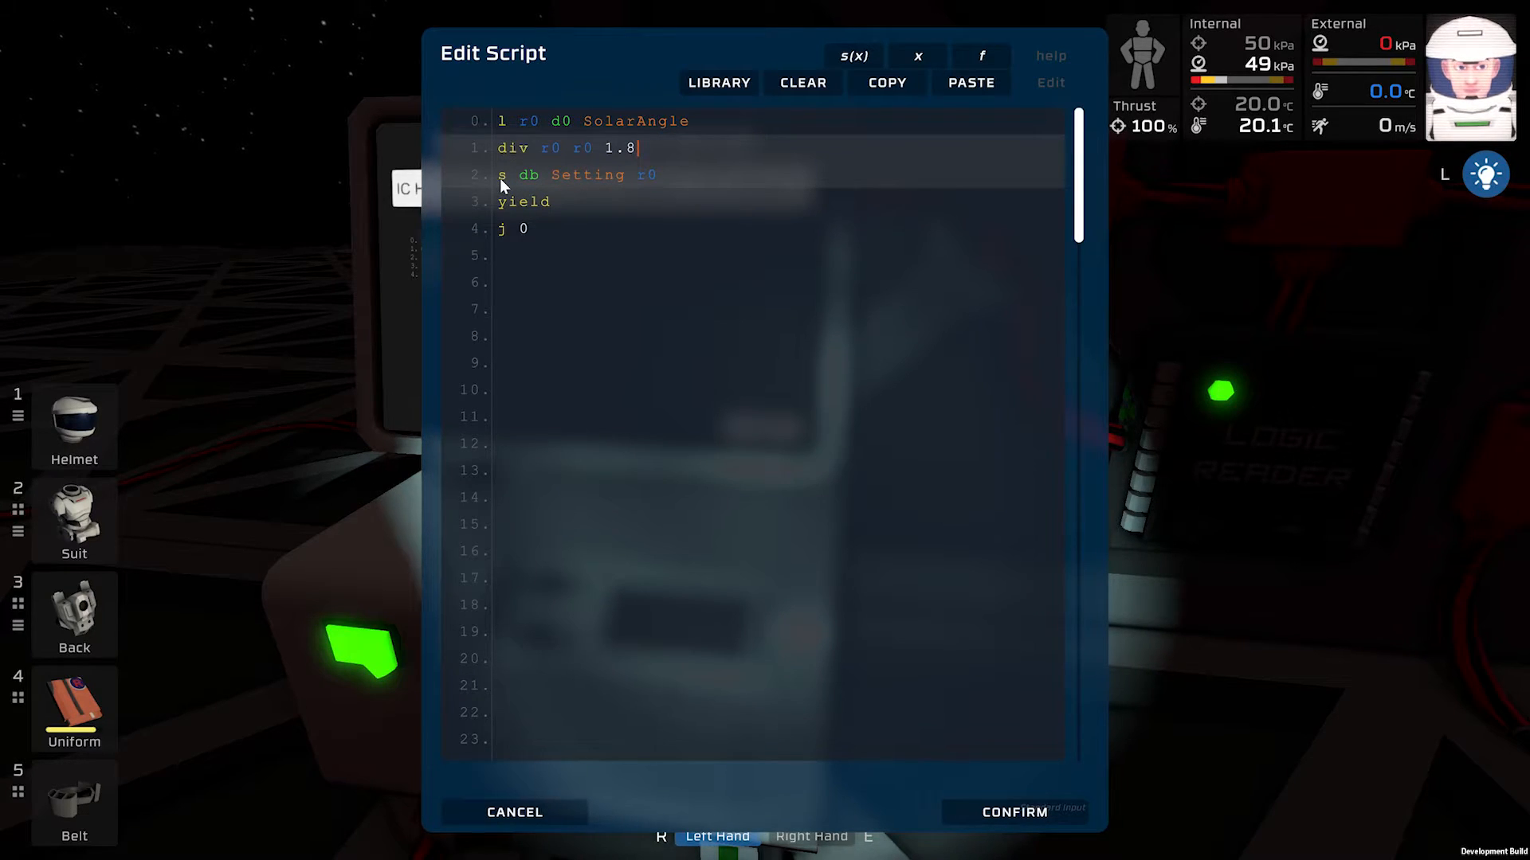
pyautogui.moveTo(525, 185)
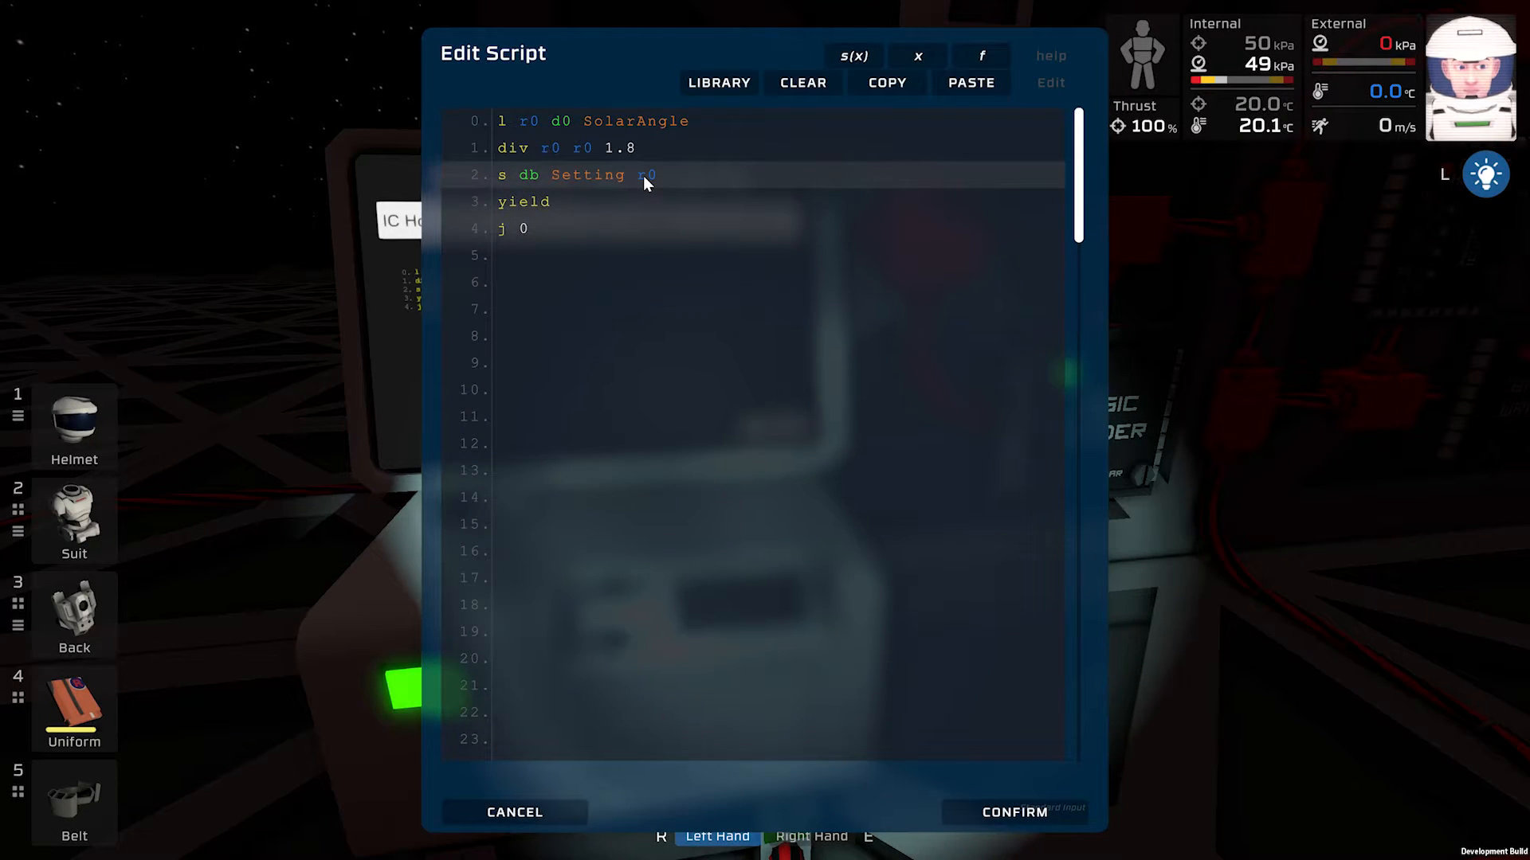
pyautogui.moveTo(653, 186)
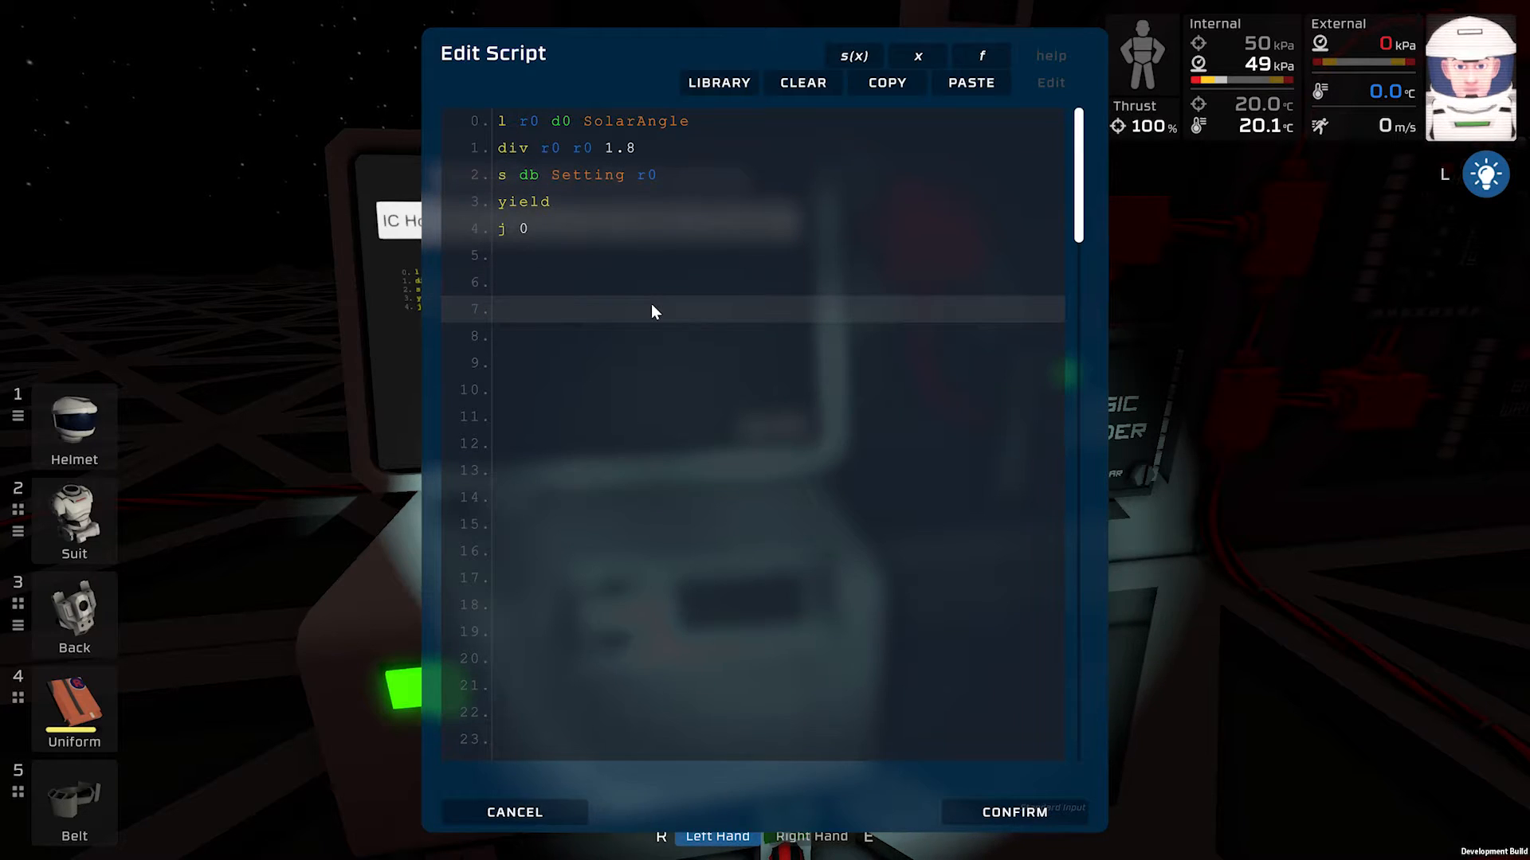
pyautogui.click(517, 202)
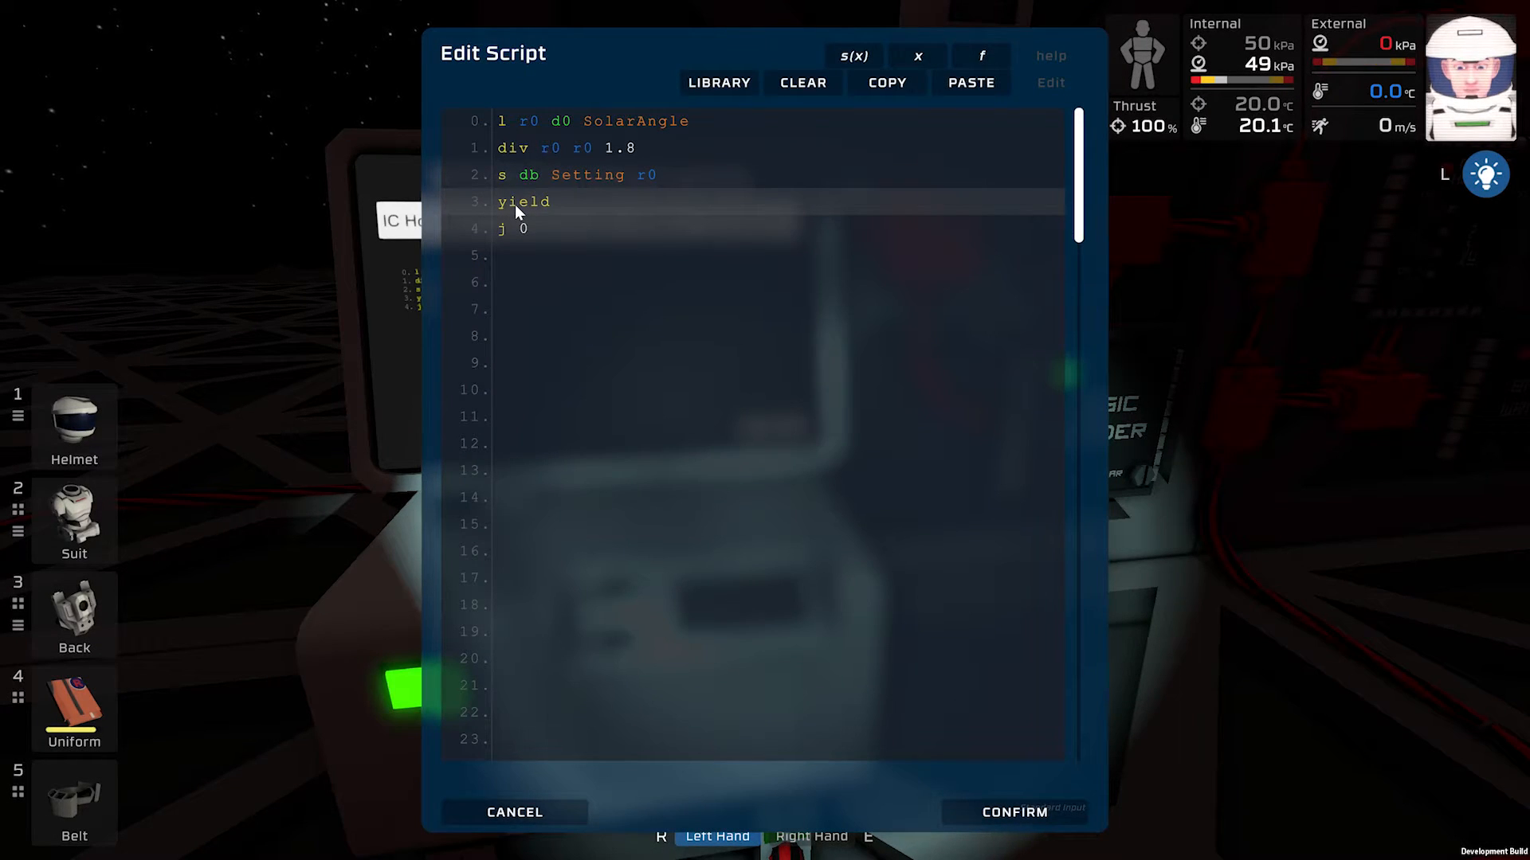
pyautogui.moveTo(564, 208)
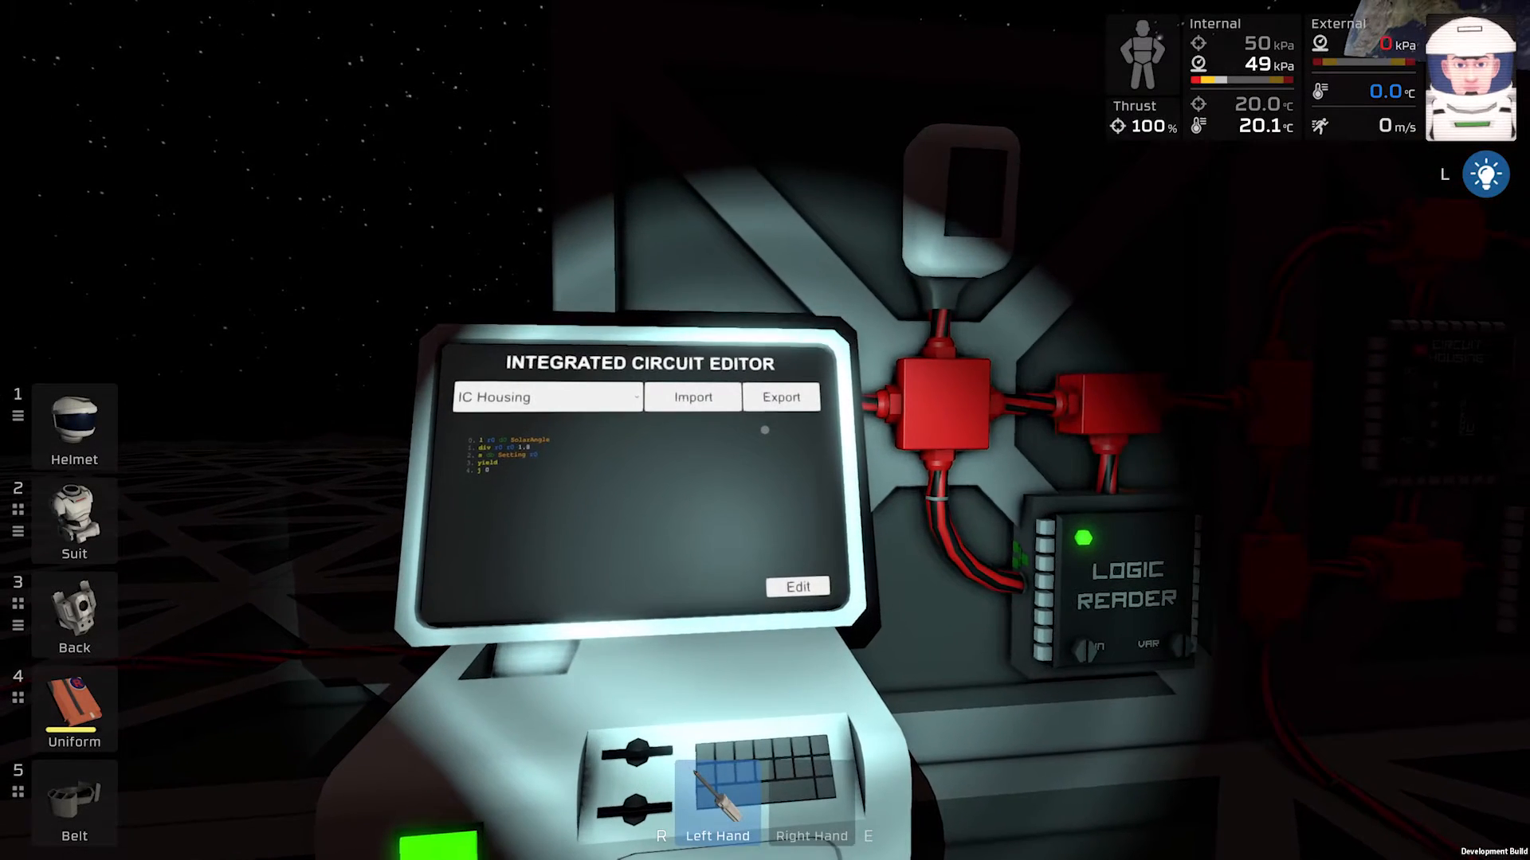
pyautogui.click(547, 396)
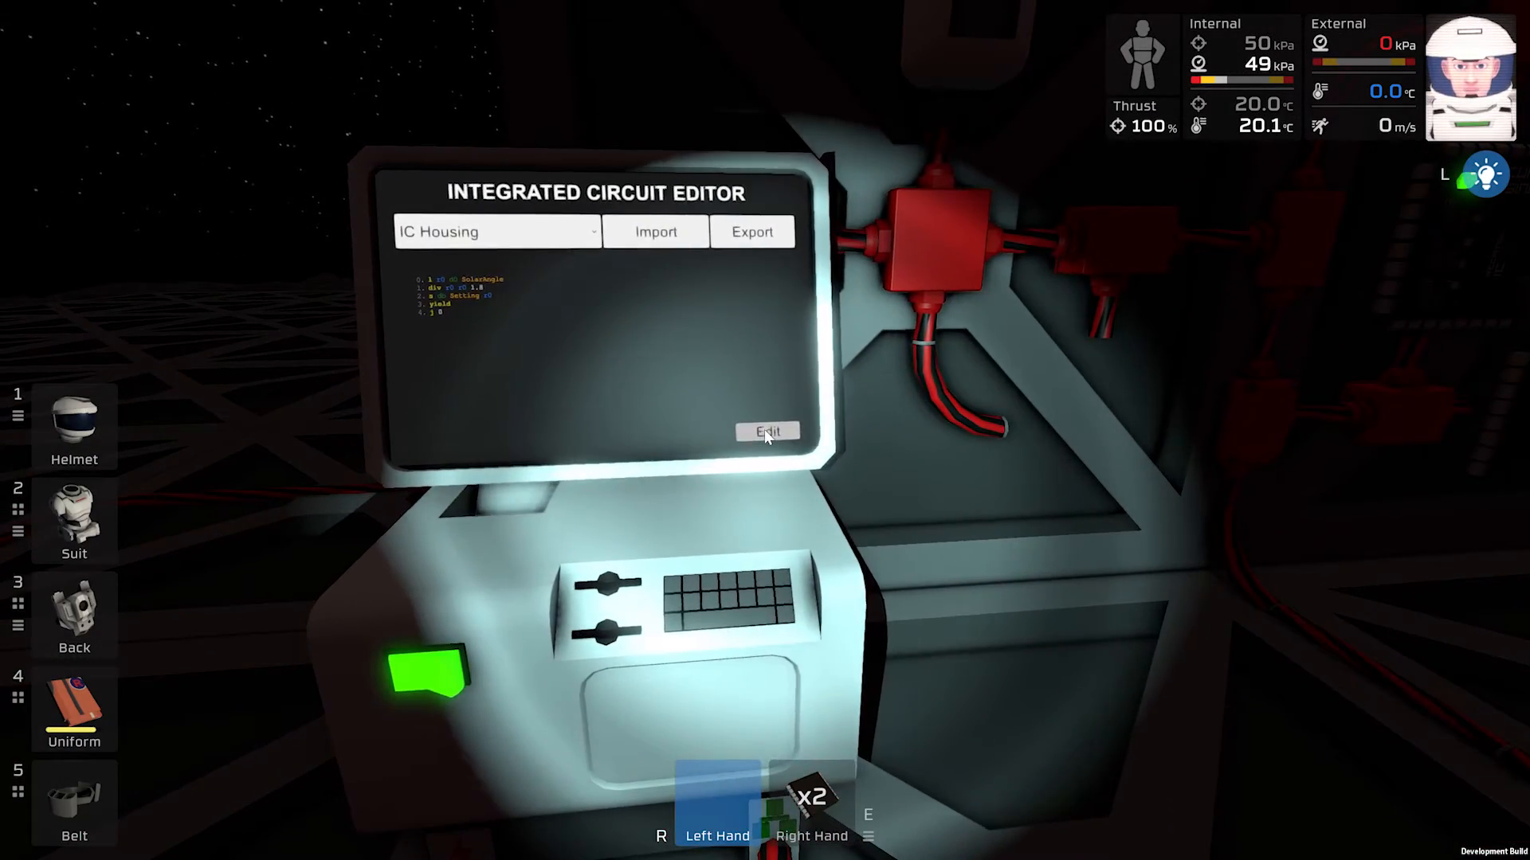
pyautogui.click(768, 431)
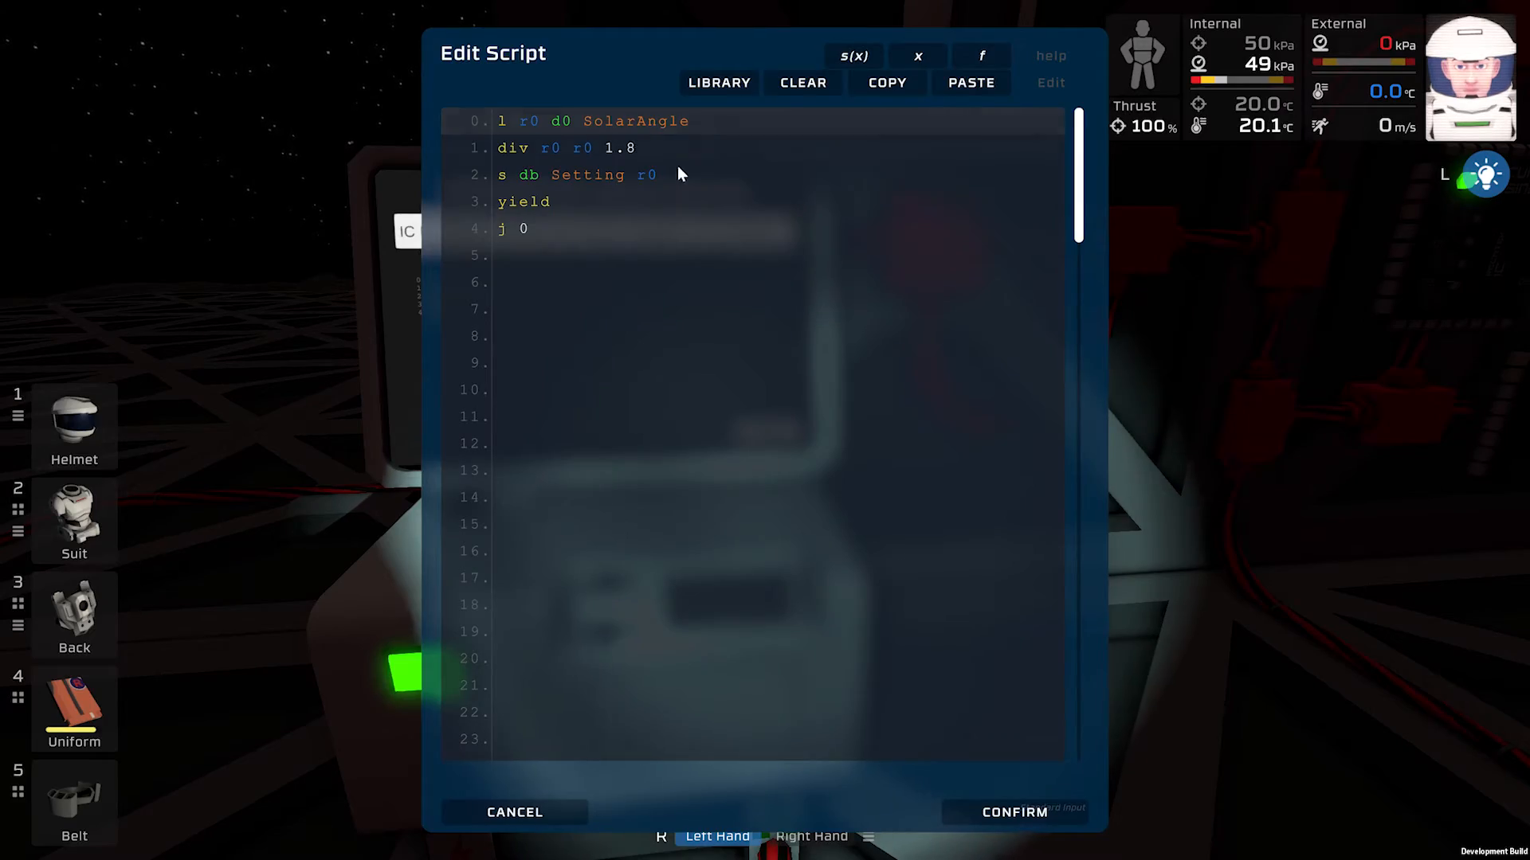
pyautogui.click(514, 812)
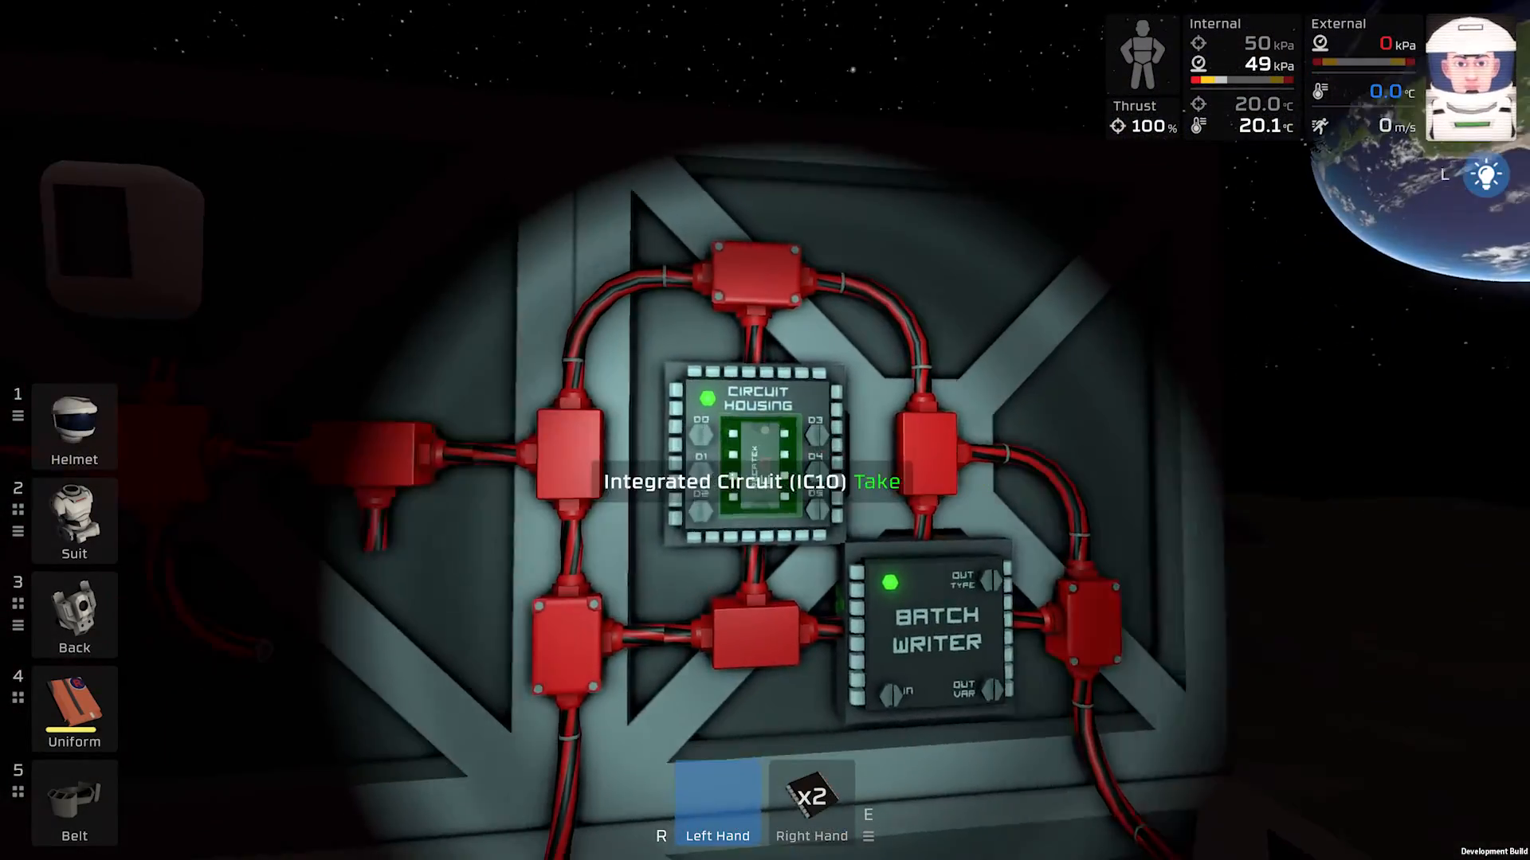
pyautogui.click(753, 445)
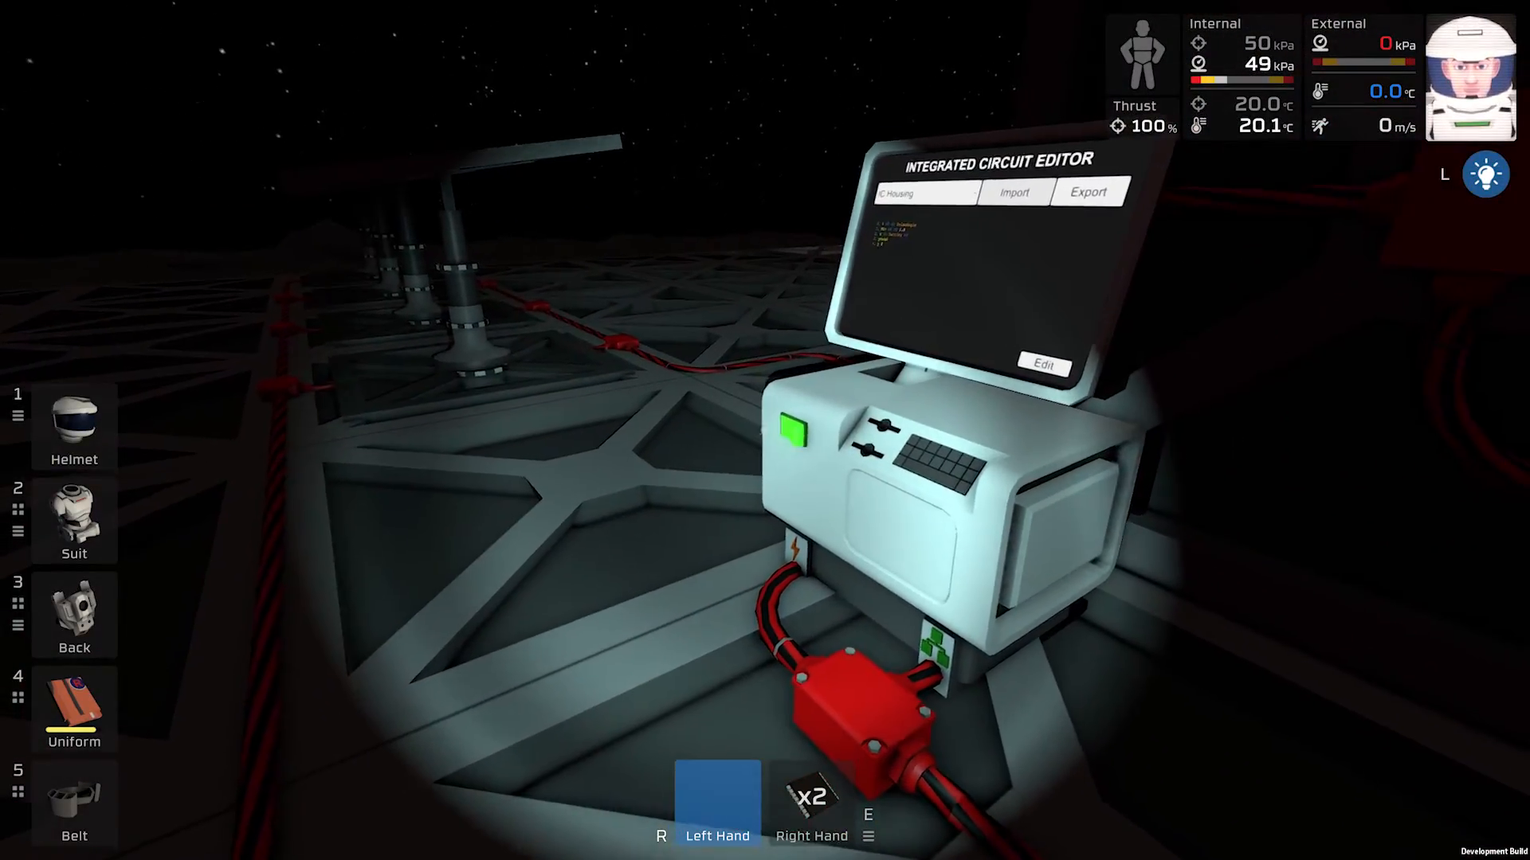